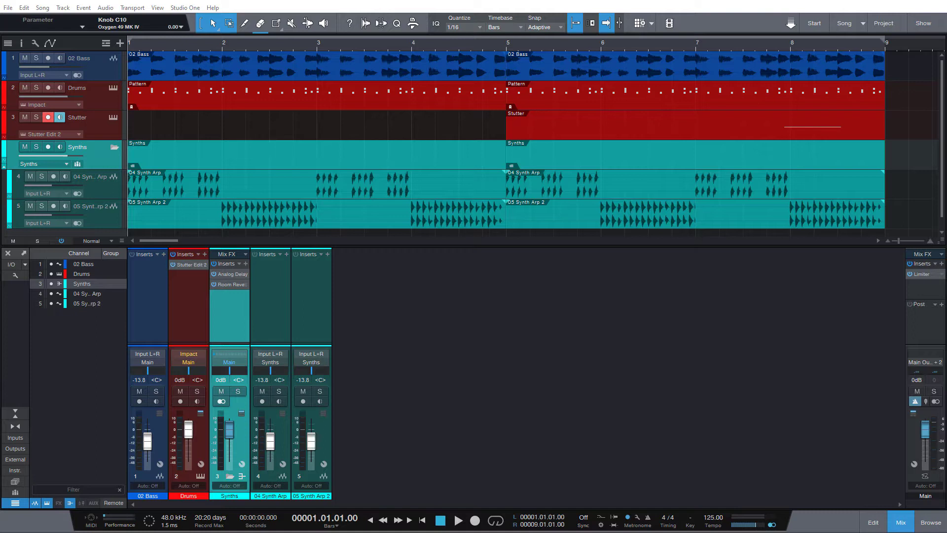
# Step: Play and pause the song several times to audition it
pyautogui.click(458, 519)
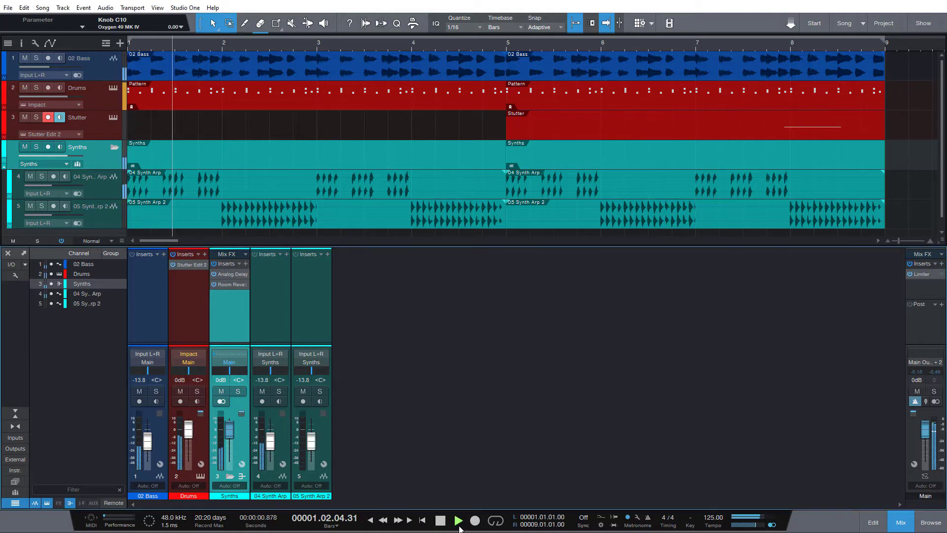
pyautogui.click(458, 520)
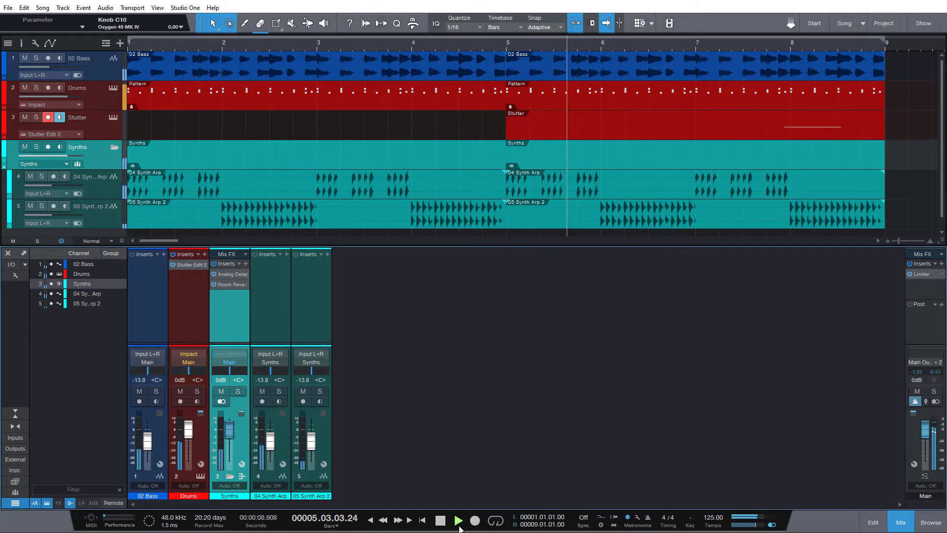
pyautogui.click(458, 520)
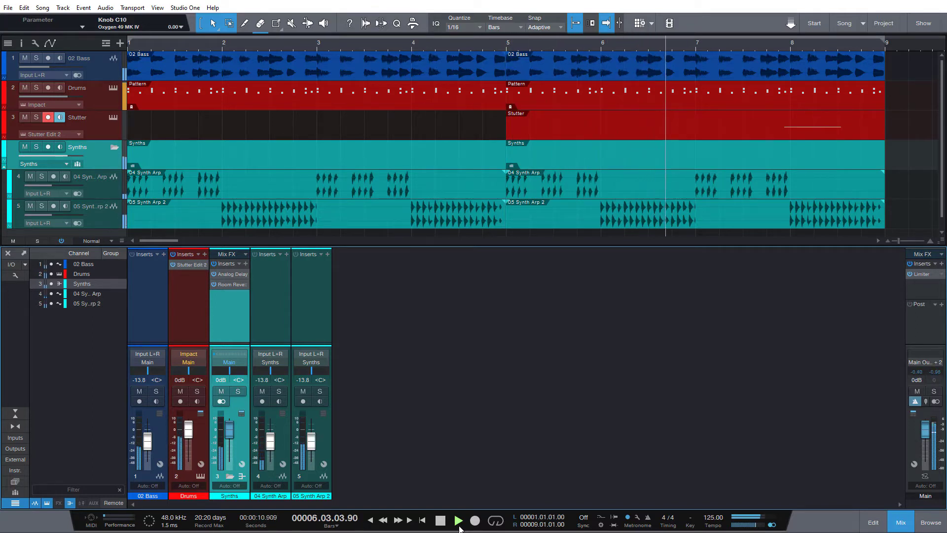
pyautogui.click(457, 520)
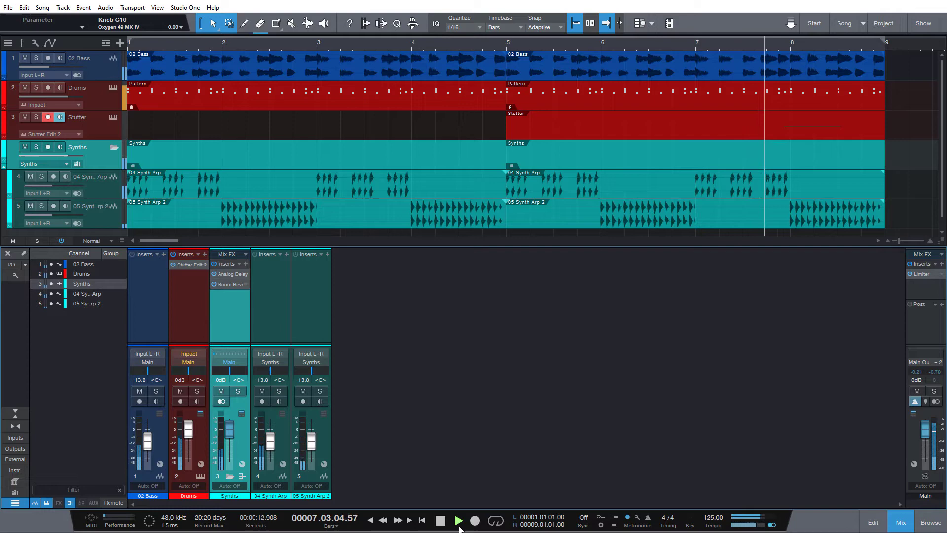
# Step: Stop playback at the start, then search 'eq' in the Synths bus insert browser
pyautogui.click(440, 519)
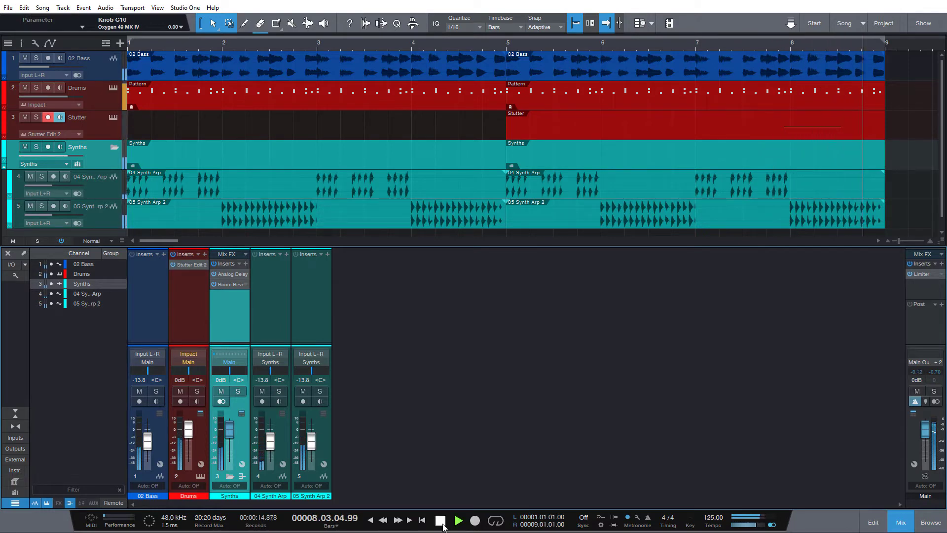
pyautogui.click(440, 519)
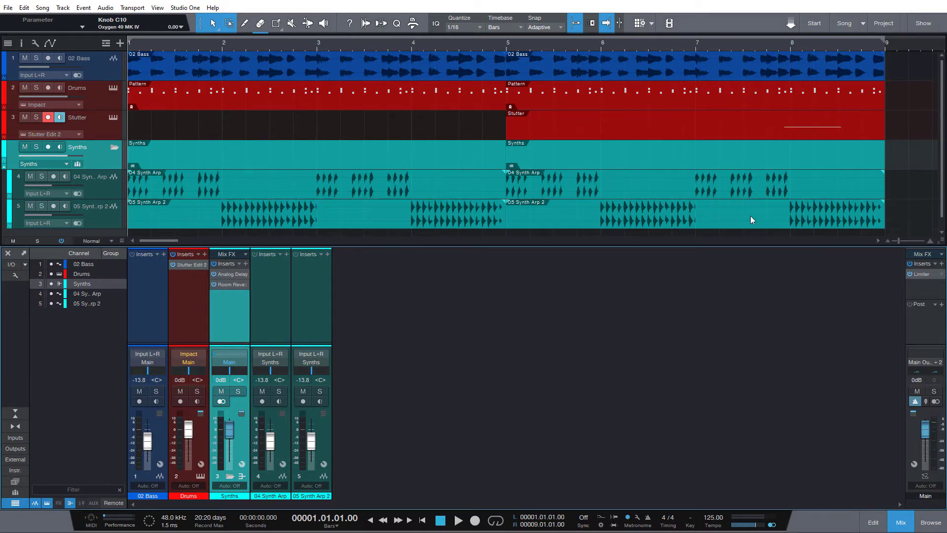
pyautogui.moveTo(676, 278)
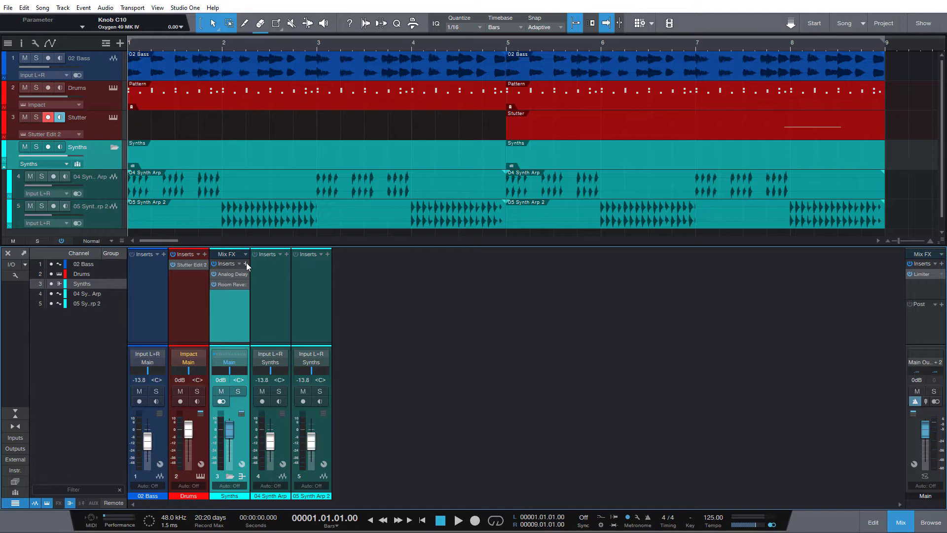
pyautogui.click(248, 263)
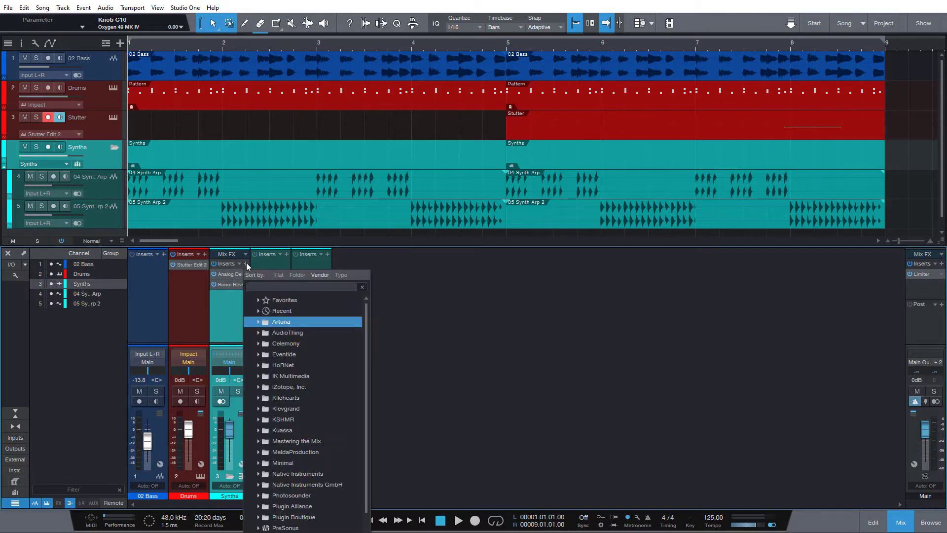
pyautogui.write('eq')
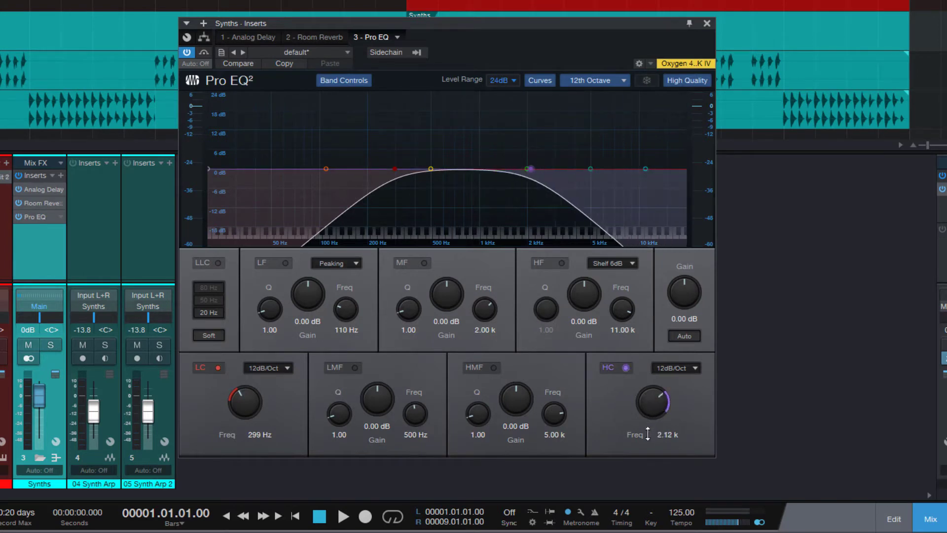
# Step: Set the Pro EQ low cut slope to 24 dB/oct
pyautogui.click(674, 367)
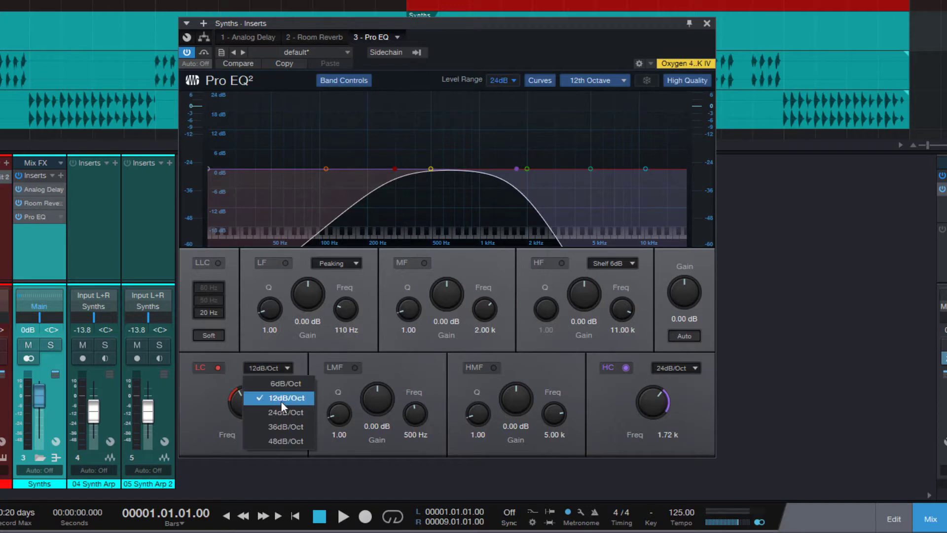
pyautogui.click(284, 412)
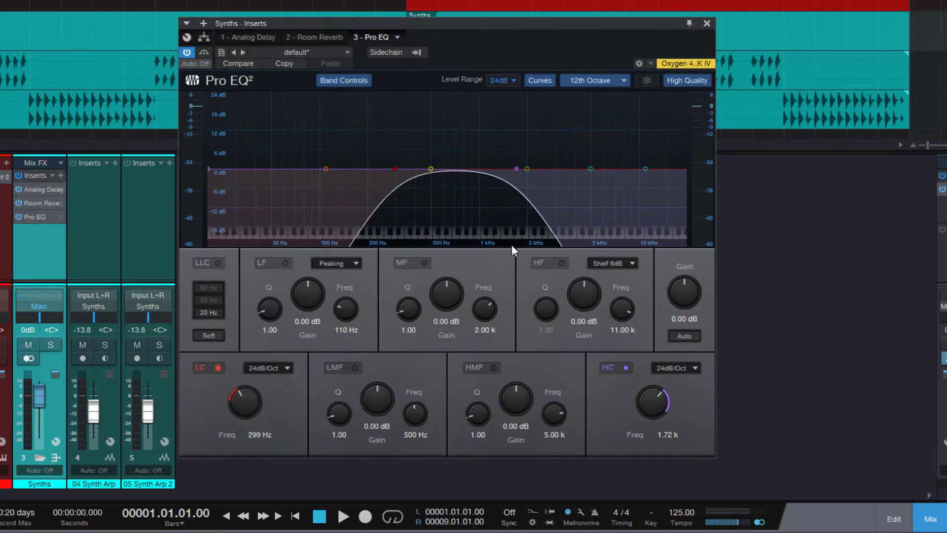
pyautogui.moveTo(447, 311)
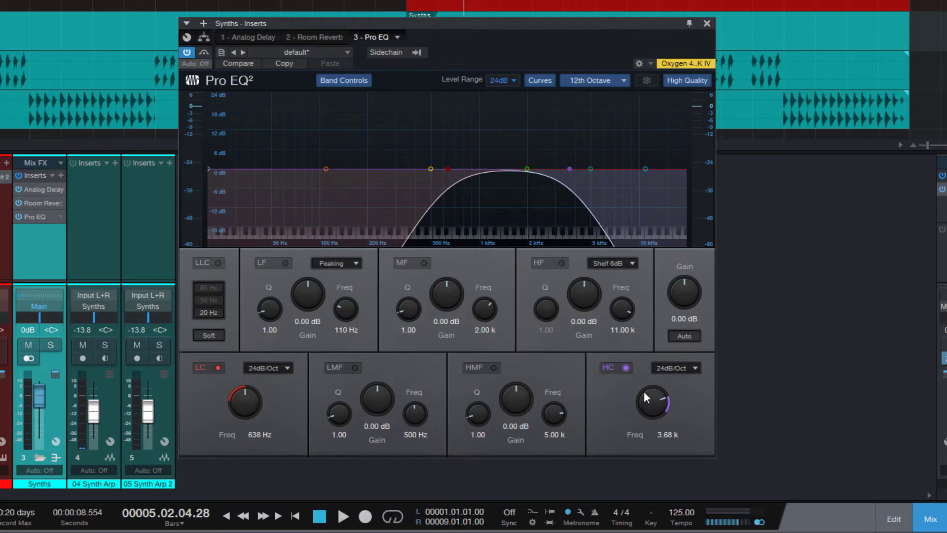
pyautogui.moveTo(248, 403)
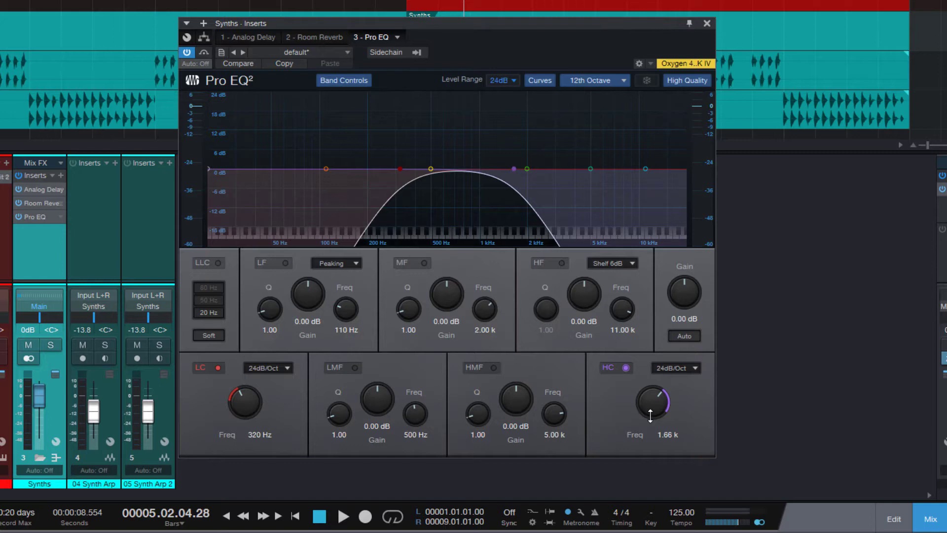
pyautogui.moveTo(647, 422)
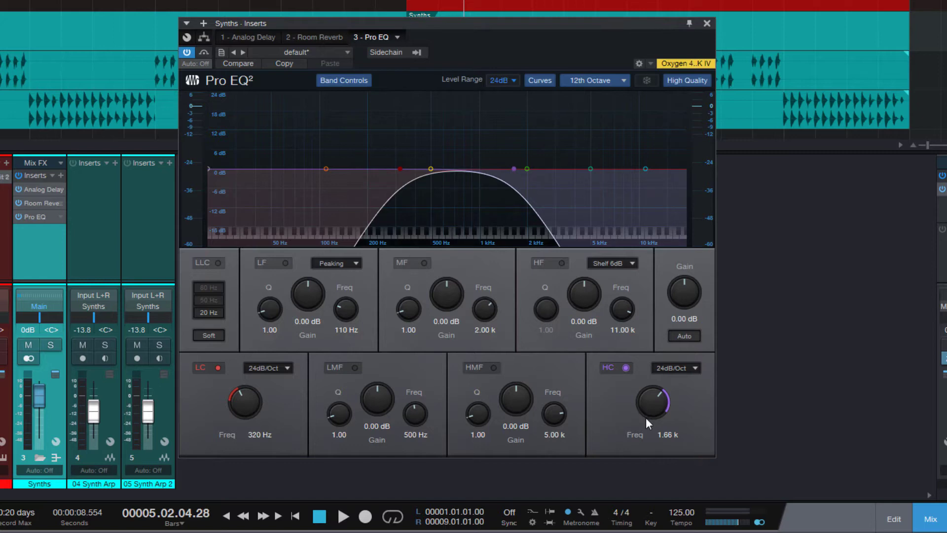
pyautogui.moveTo(646, 419)
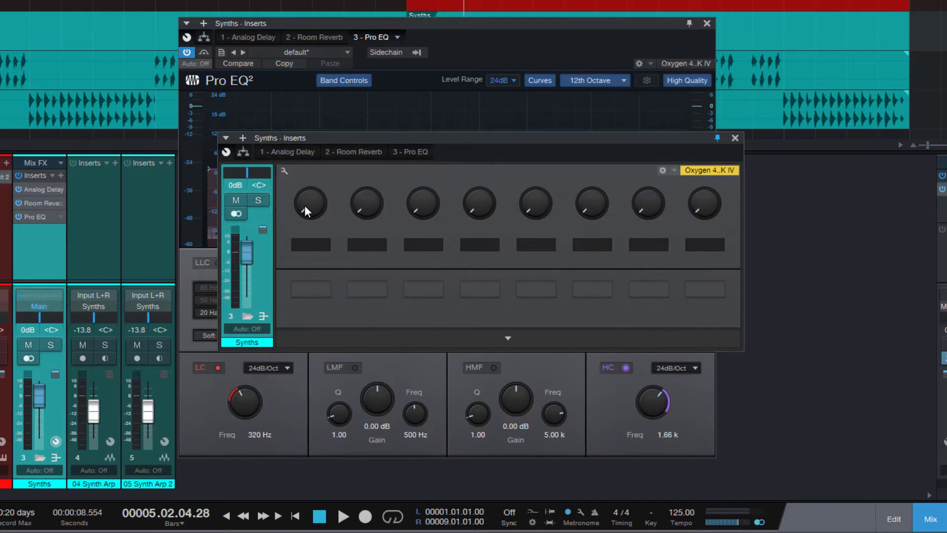
# Step: In Knob 1's macro editor, add the Pro EQ LC-Frequency as a target
pyautogui.rightClick(310, 202)
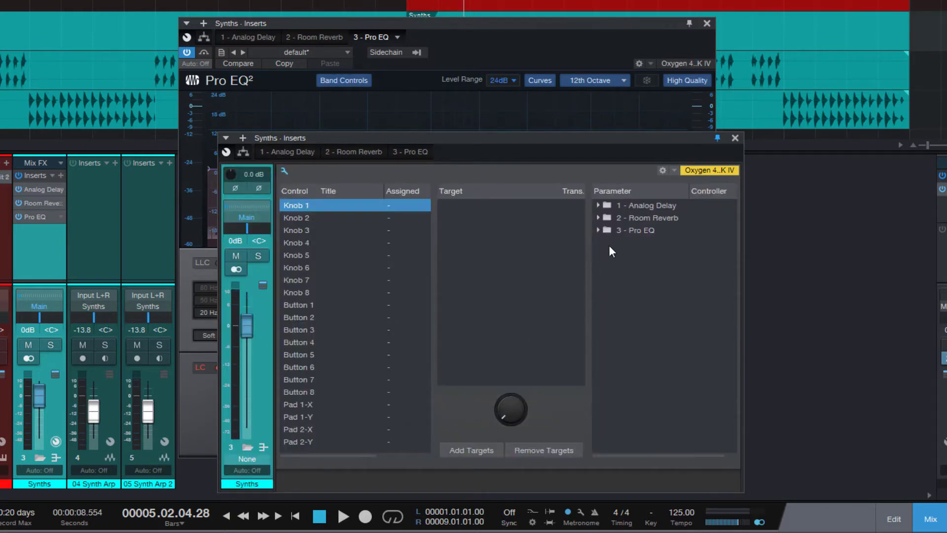
pyautogui.click(598, 231)
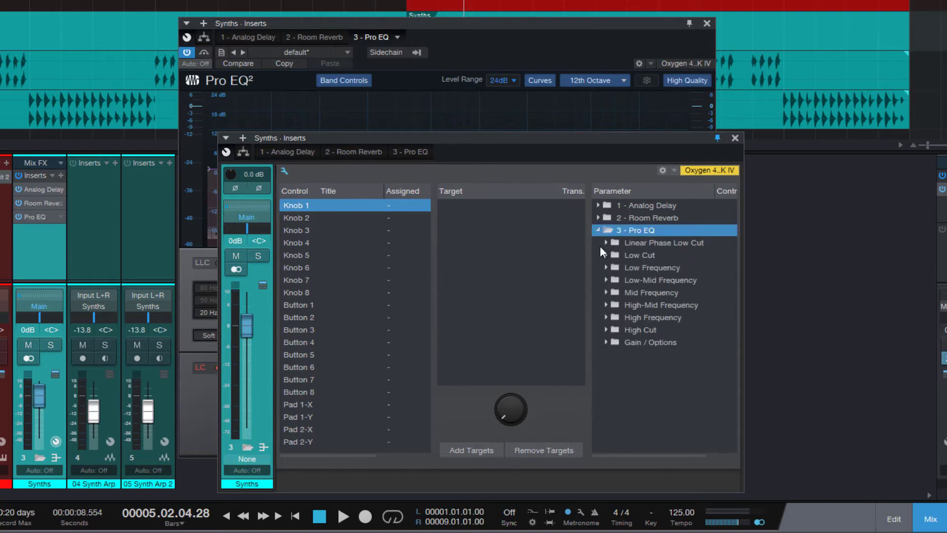
pyautogui.click(607, 255)
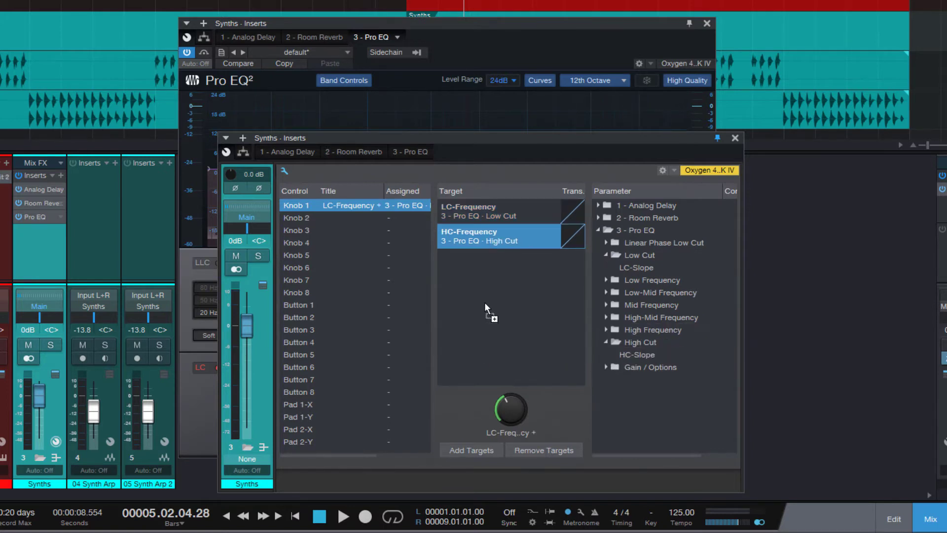
pyautogui.click(477, 210)
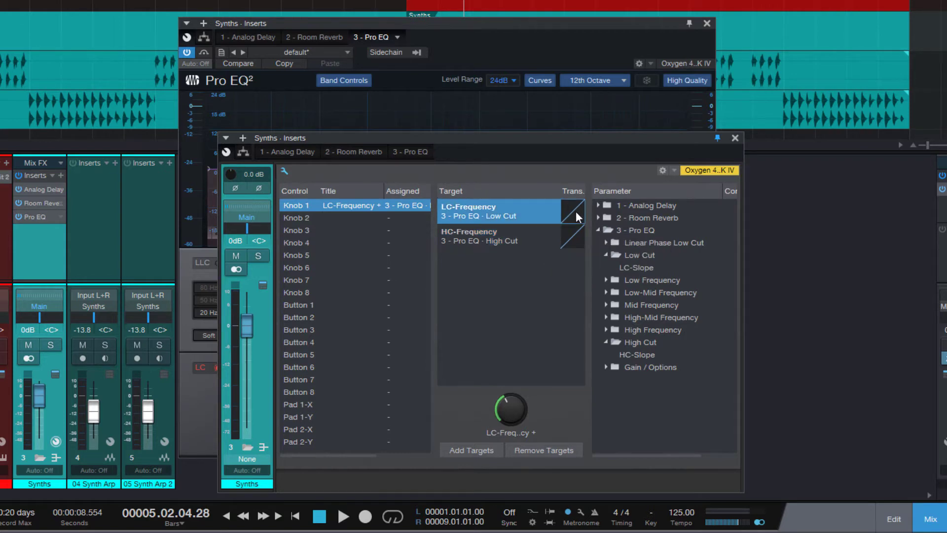
# Step: Open the response curve for Knob 1's LC-Frequency mapping
pyautogui.click(576, 210)
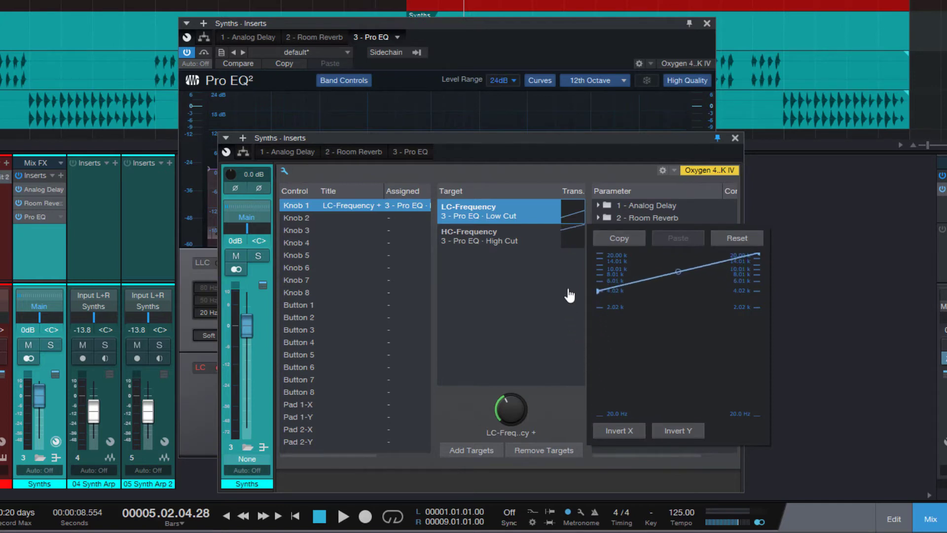
pyautogui.moveTo(759, 263)
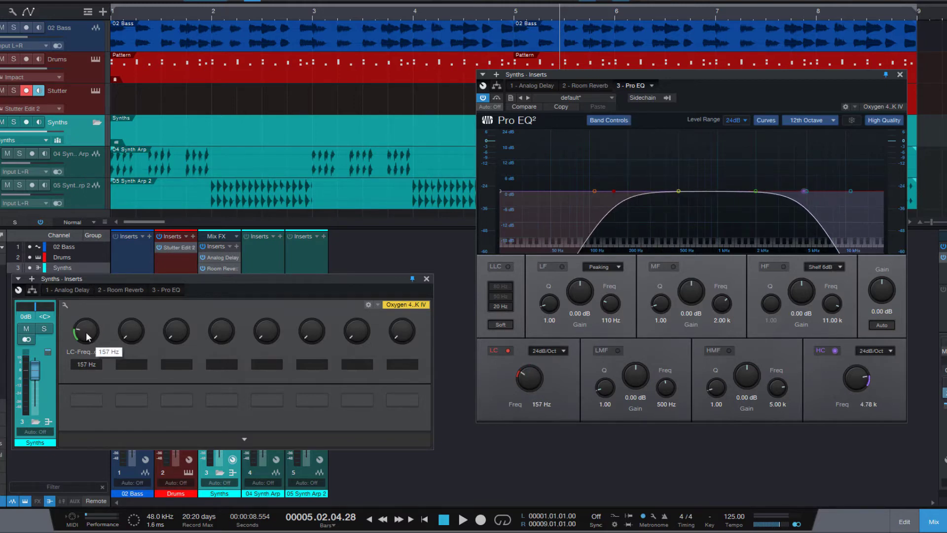
# Step: Choose Edit Knob 1 Automation to show the LC-Frequency and HC-Frequency lanes
pyautogui.rightClick(86, 331)
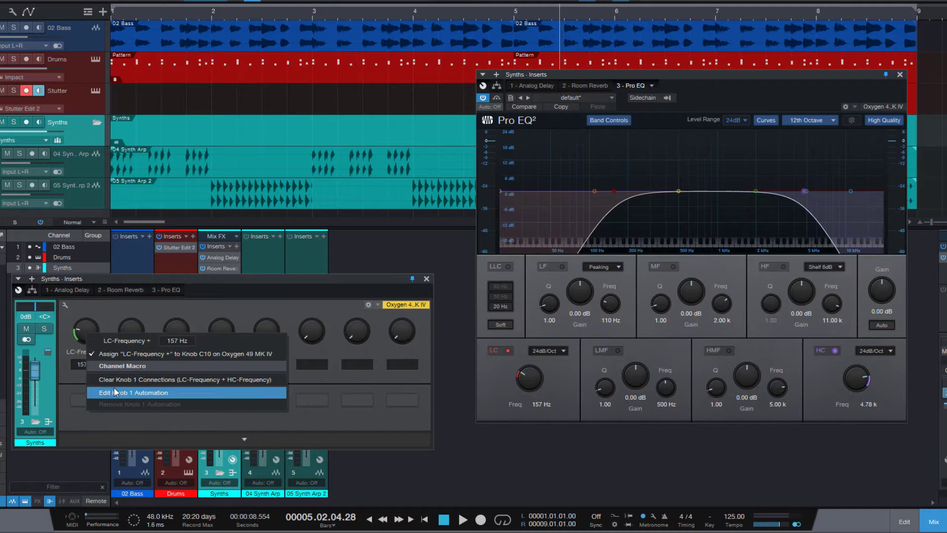
pyautogui.click(134, 392)
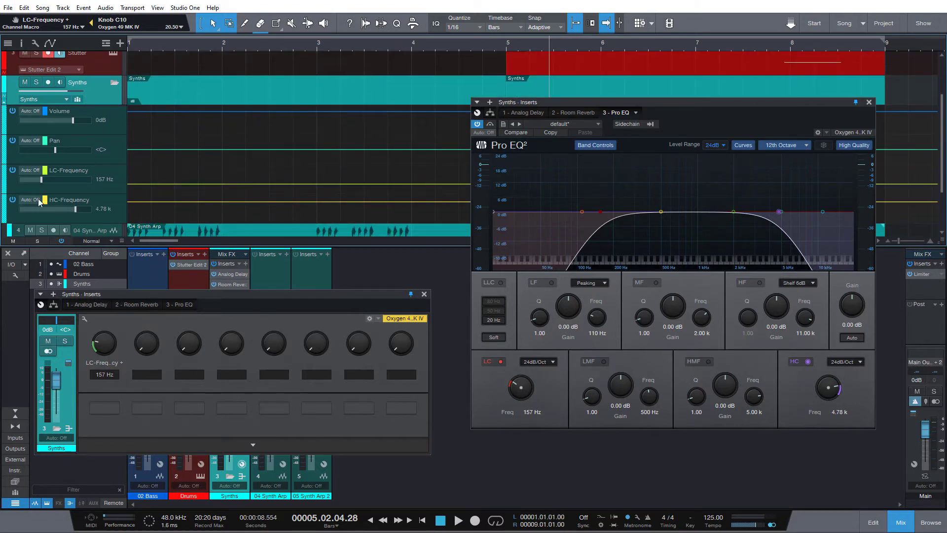
# Step: Record a filter sweep into the frequency lanes, then switch them to playback mode
pyautogui.click(483, 132)
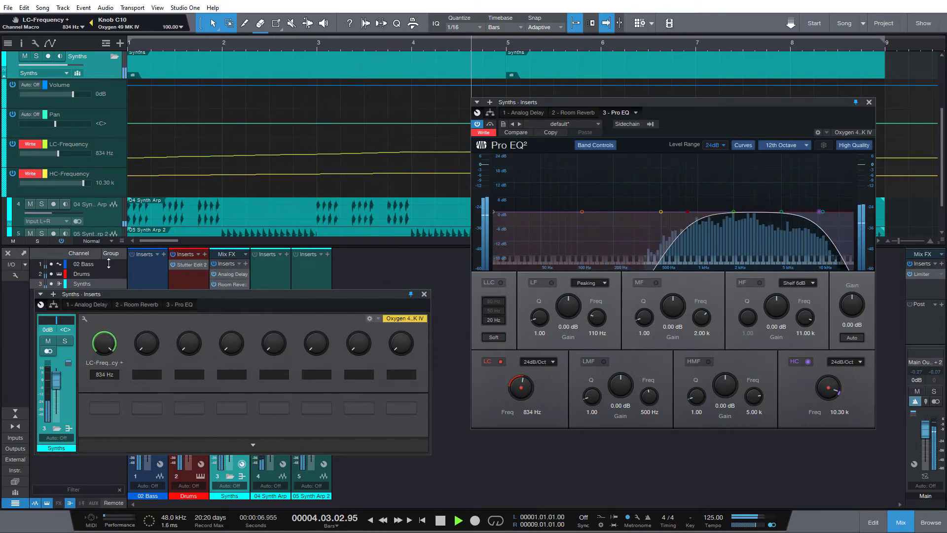
pyautogui.click(458, 519)
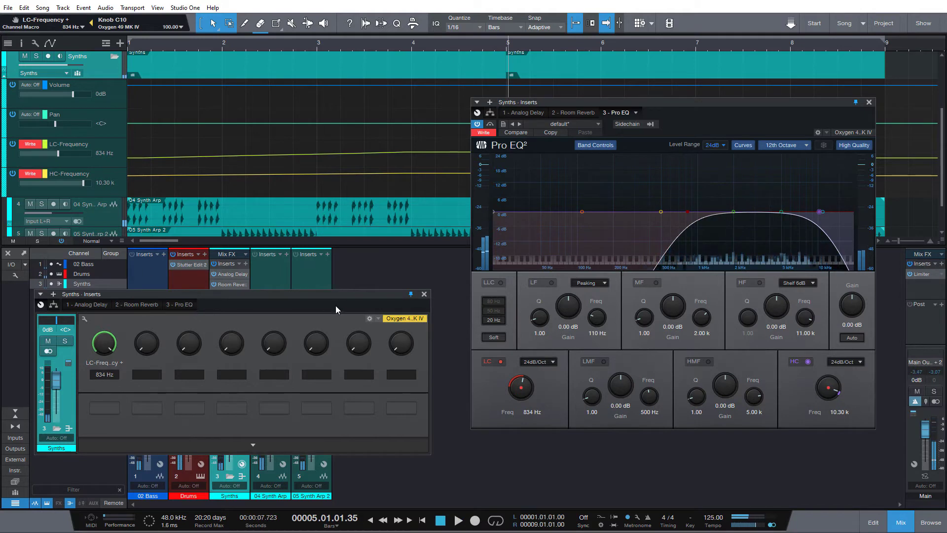
pyautogui.click(29, 144)
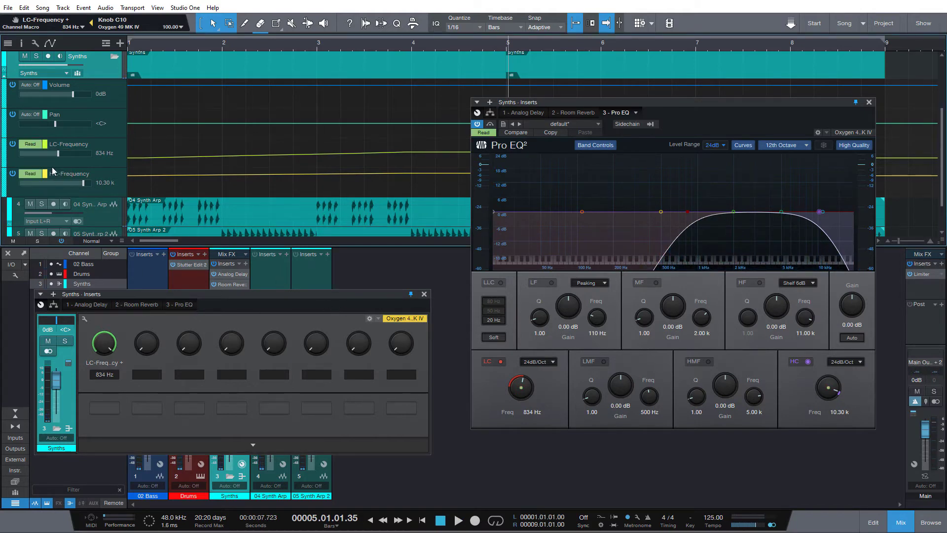
# Step: Play back the recorded sweep and close the Channel Macro window
pyautogui.click(458, 519)
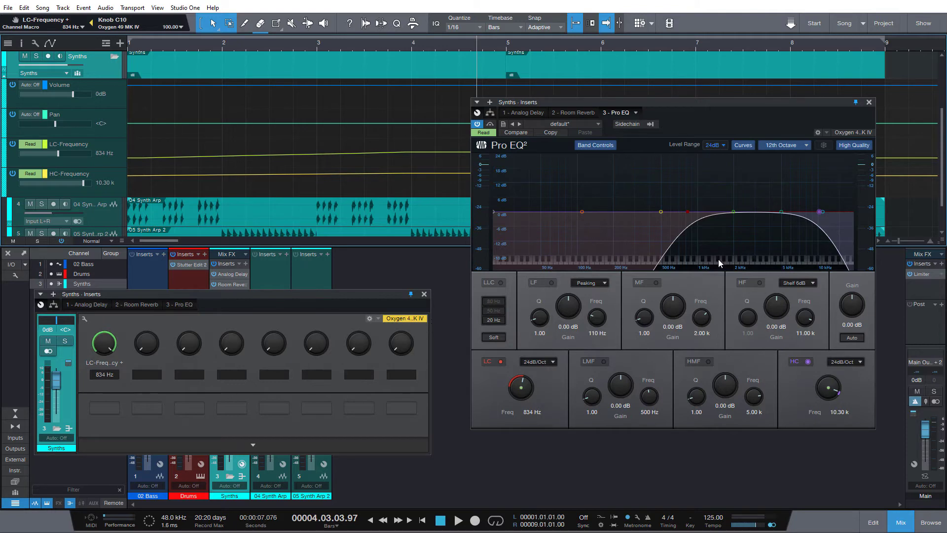
pyautogui.moveTo(670, 258)
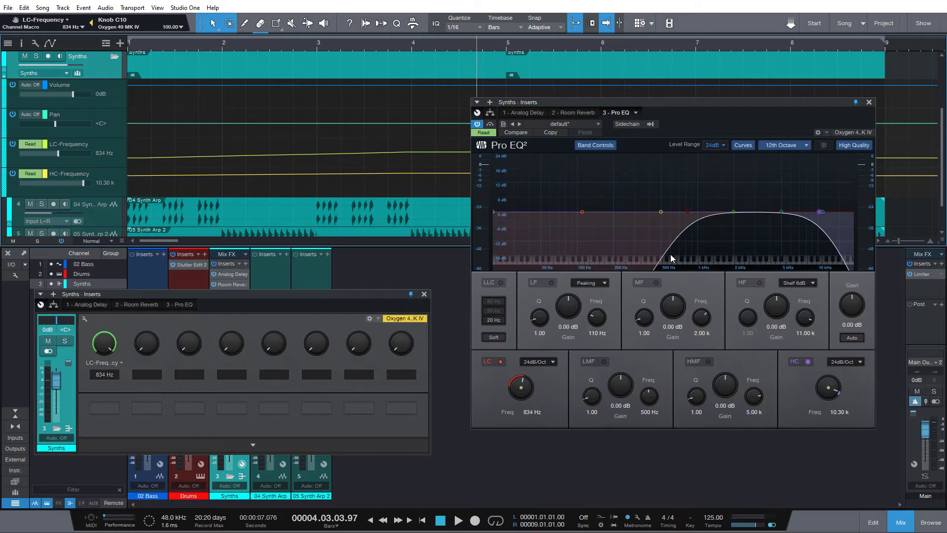
pyautogui.moveTo(424, 301)
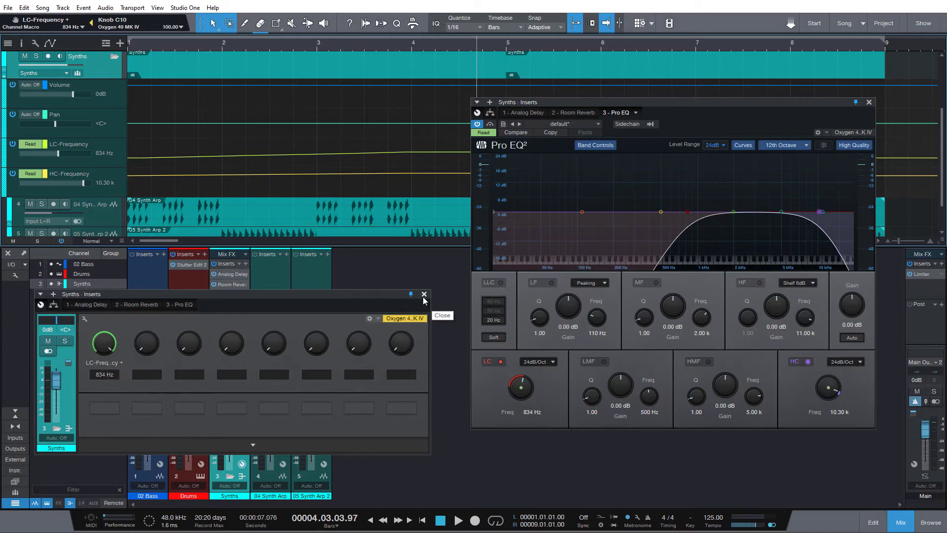
pyautogui.click(424, 295)
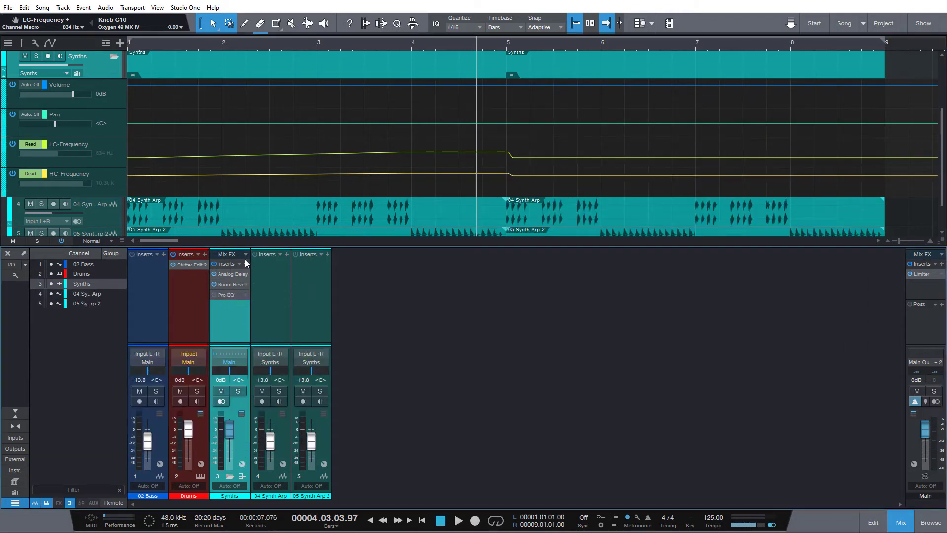
pyautogui.click(247, 263)
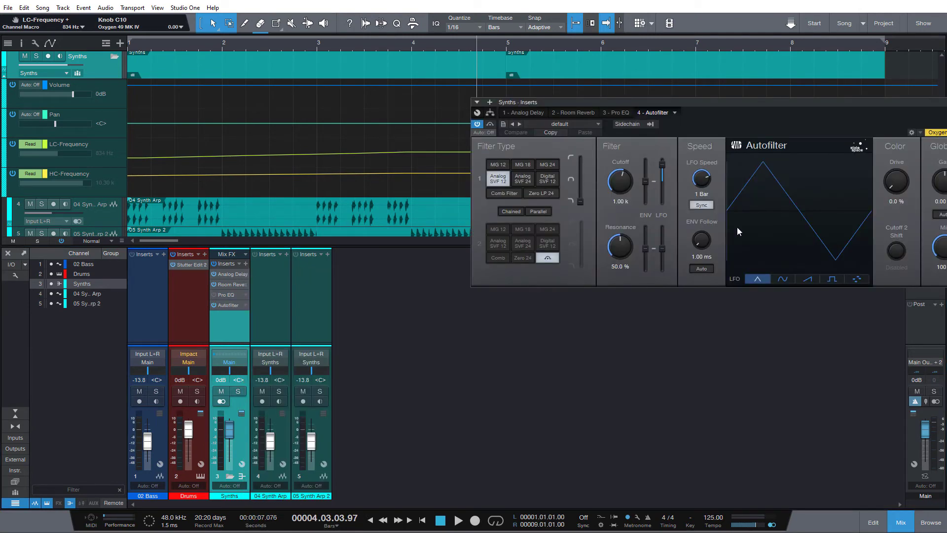
pyautogui.moveTo(872, 241)
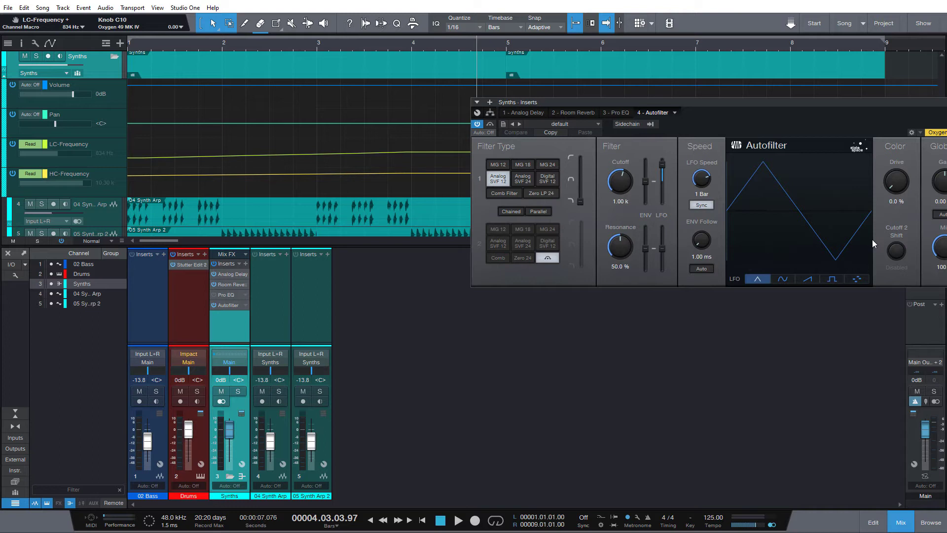
pyautogui.moveTo(870, 247)
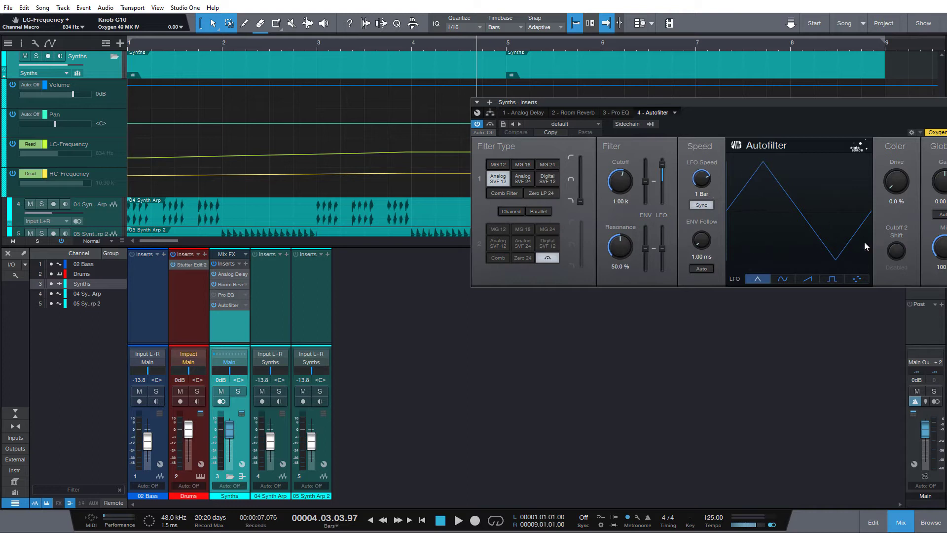
pyautogui.moveTo(740, 213)
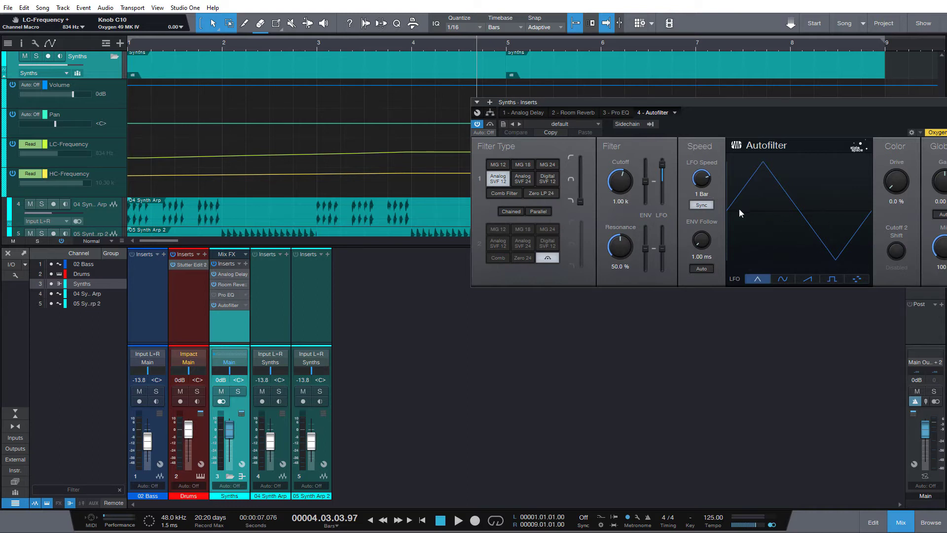
pyautogui.moveTo(827, 223)
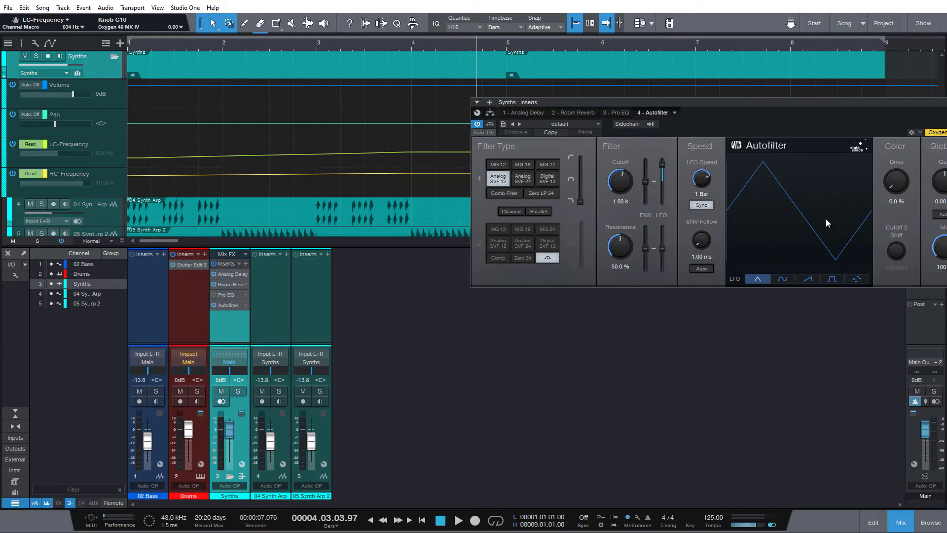
pyautogui.moveTo(901, 284)
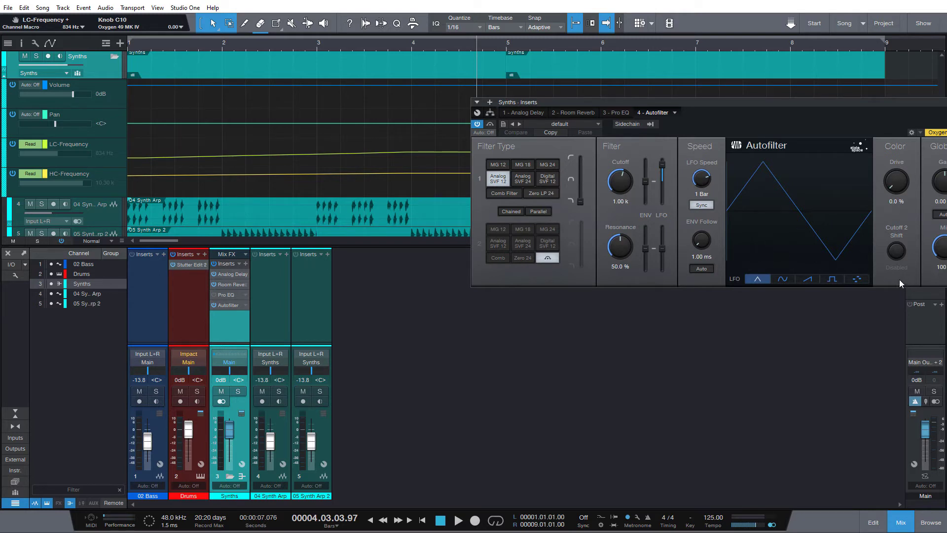
pyautogui.moveTo(811, 247)
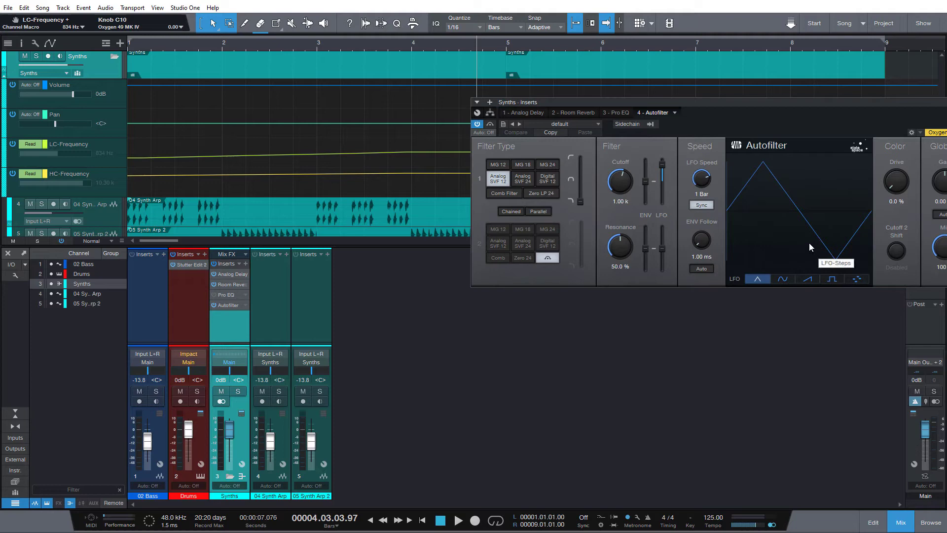
pyautogui.moveTo(753, 101)
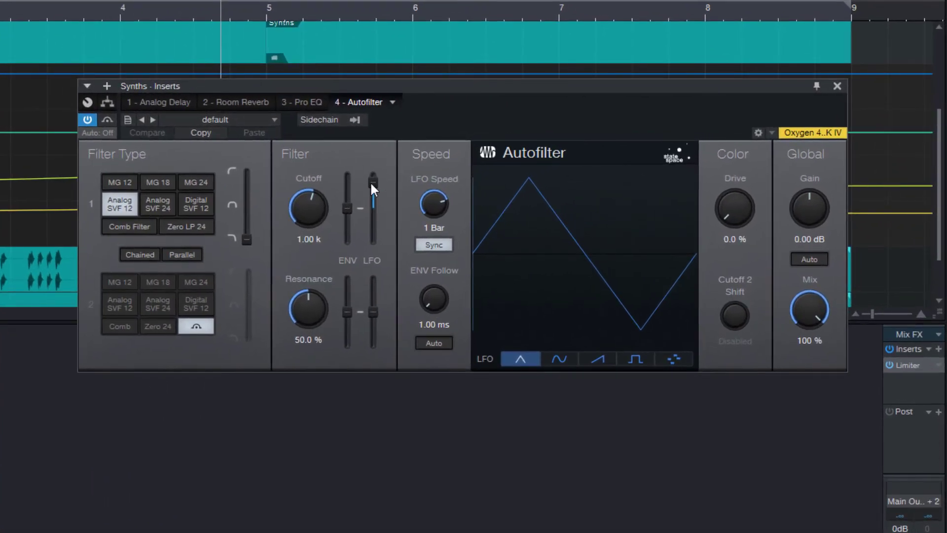
# Step: Set the Autofilter LFO cutoff modulation to 0% and slide the filter type to band-pass
pyautogui.moveTo(373, 181); pyautogui.dragTo(373, 212)
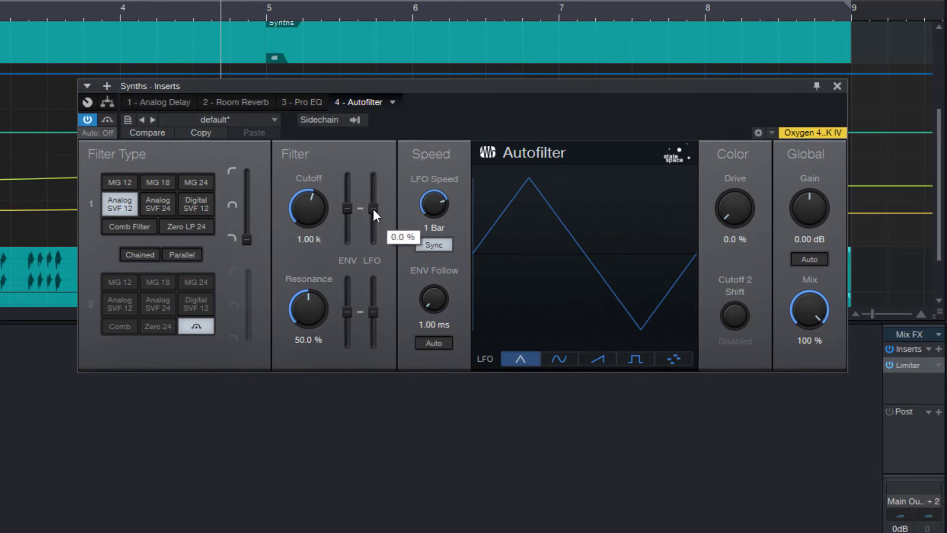
pyautogui.moveTo(358, 217)
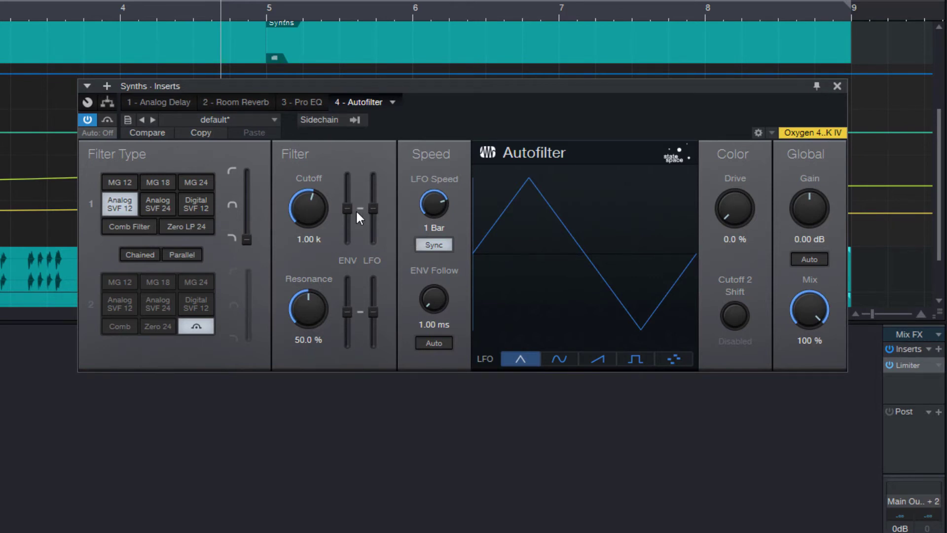
pyautogui.moveTo(191, 245)
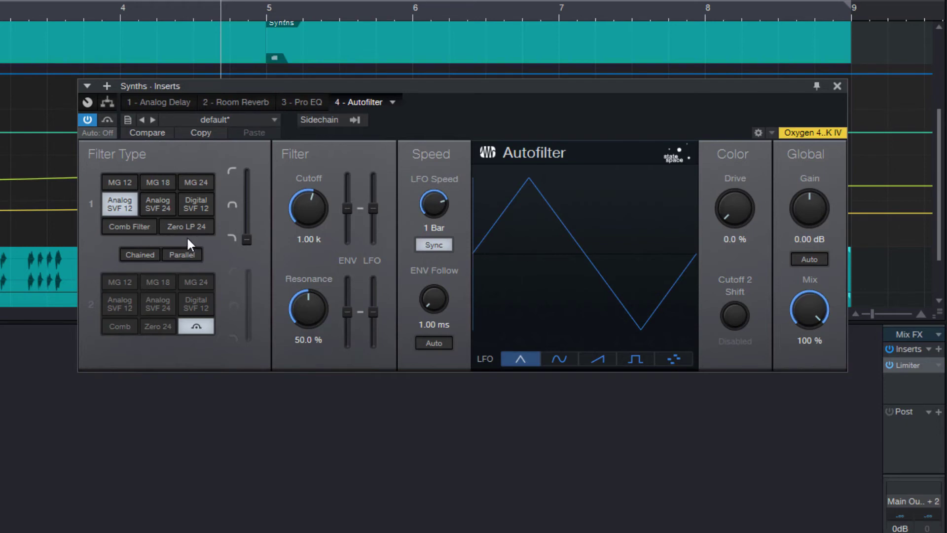
pyautogui.moveTo(158, 204)
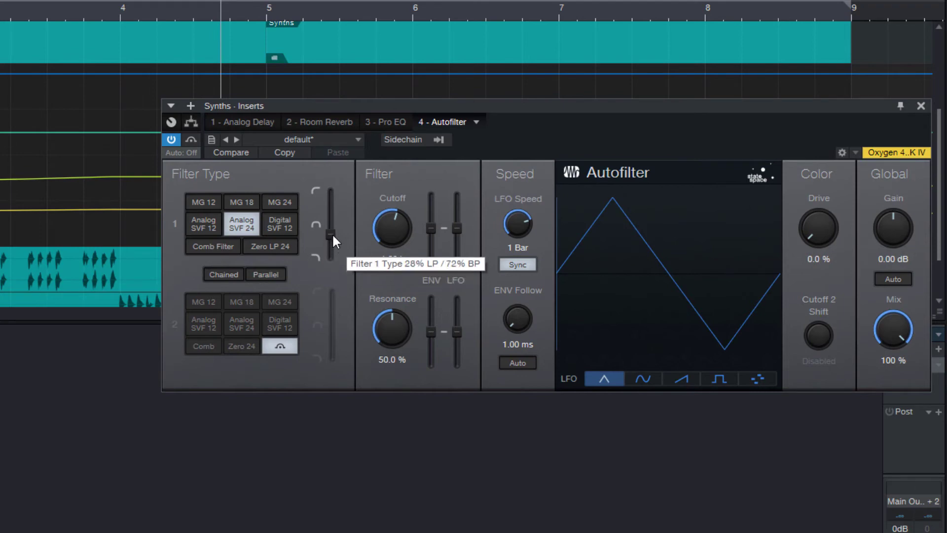
pyautogui.moveTo(332, 234); pyautogui.dragTo(332, 223)
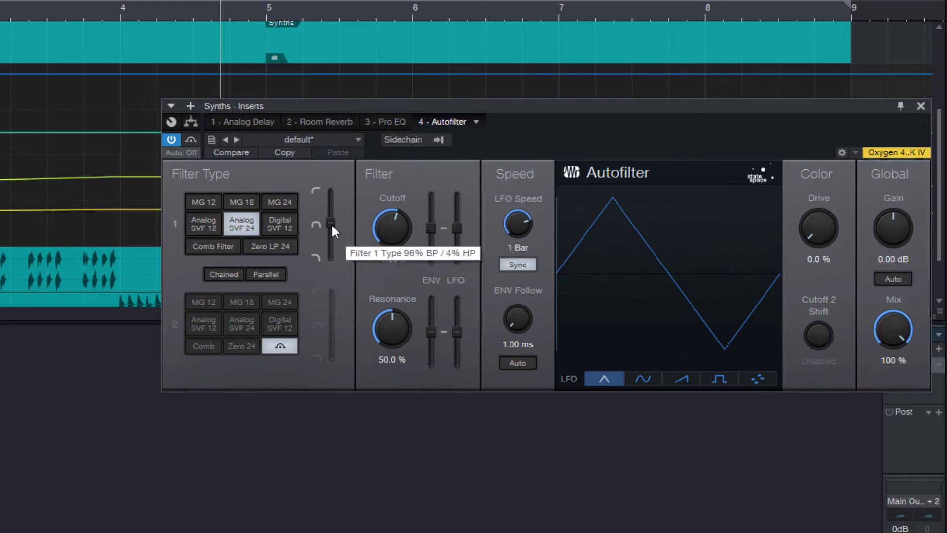
pyautogui.moveTo(422, 145)
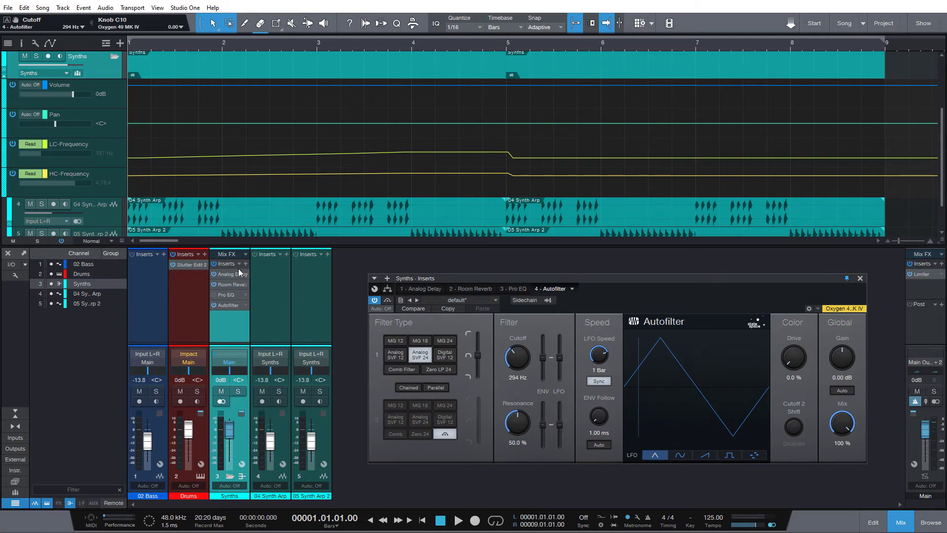
# Step: Add a Spectrum Meter as the fifth insert on the Synths bus
pyautogui.click(245, 265)
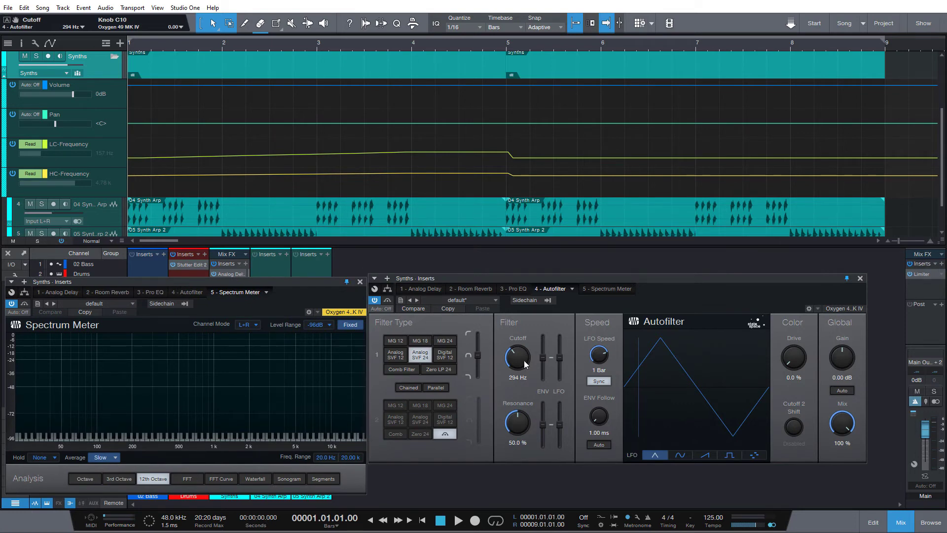
pyautogui.moveTo(516, 356)
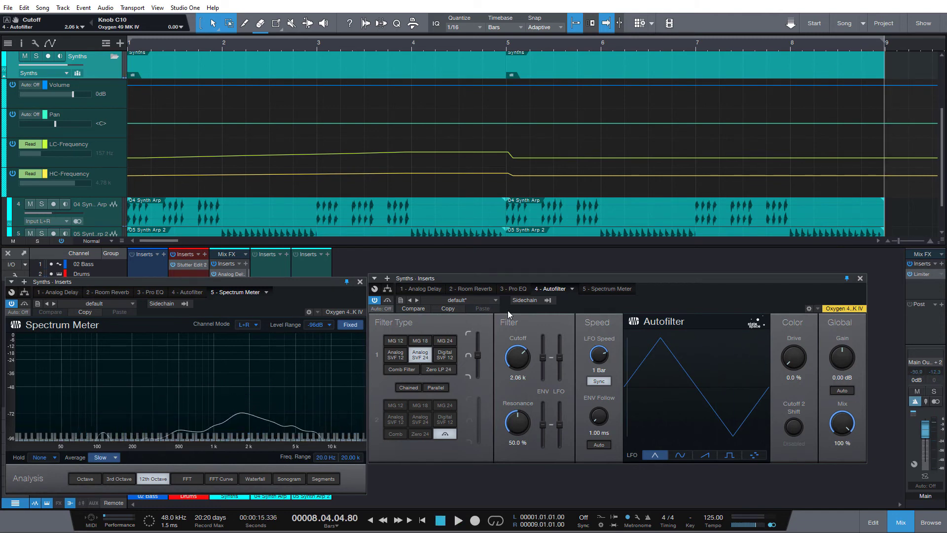
# Step: Show the Autofilter Cutoff automation lane in Write mode, rewind and play to record
pyautogui.rightClick(516, 355)
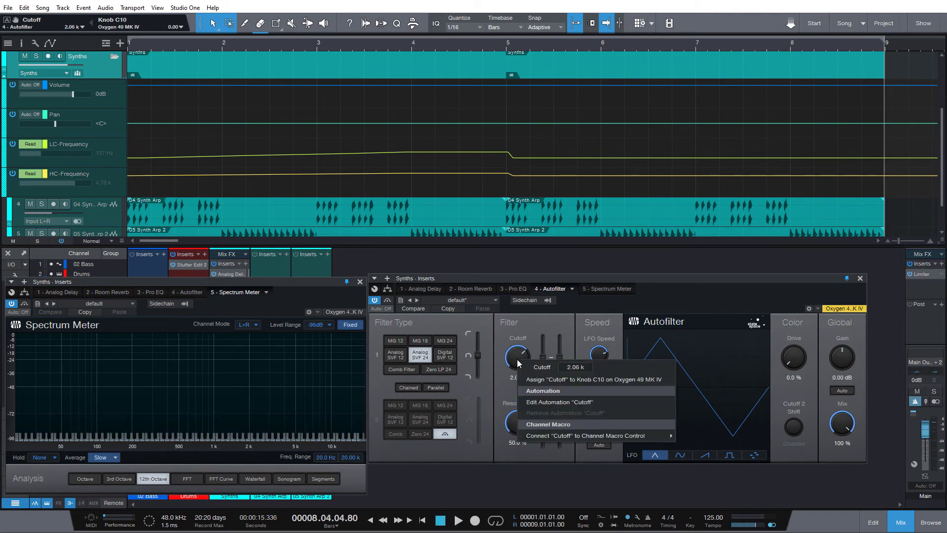
pyautogui.click(541, 390)
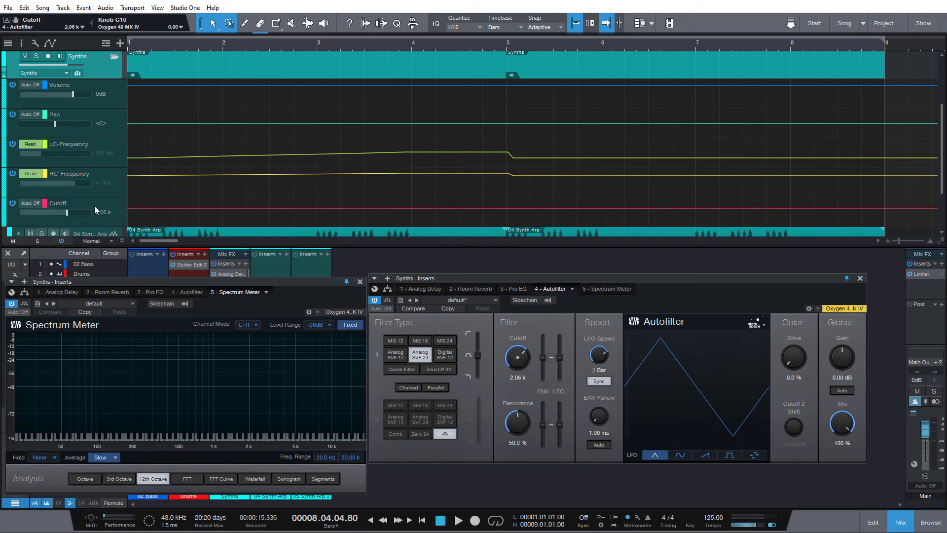
pyautogui.click(30, 202)
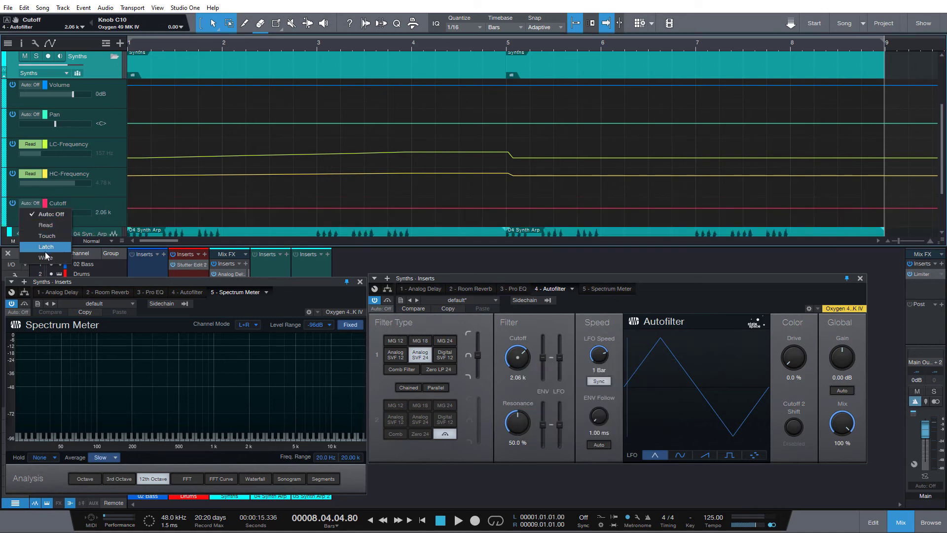
pyautogui.click(45, 258)
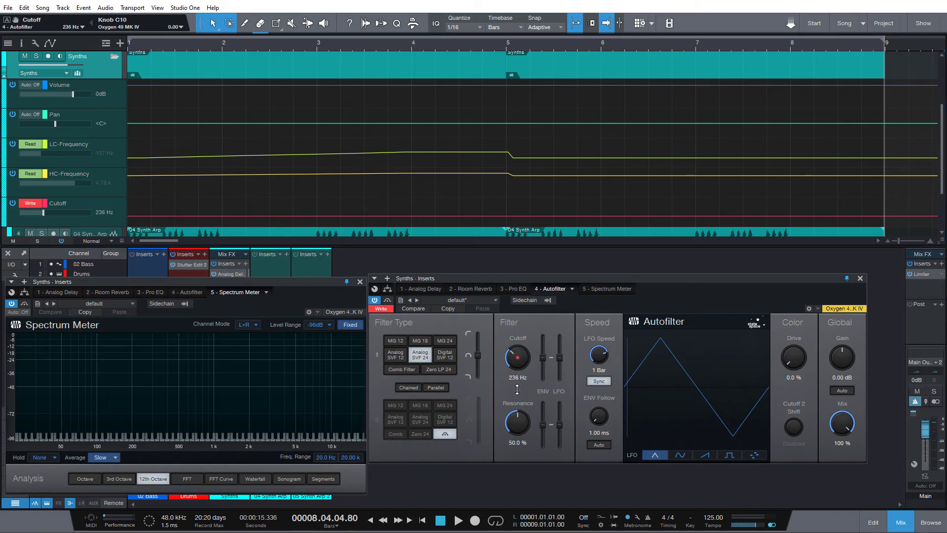
pyautogui.click(421, 520)
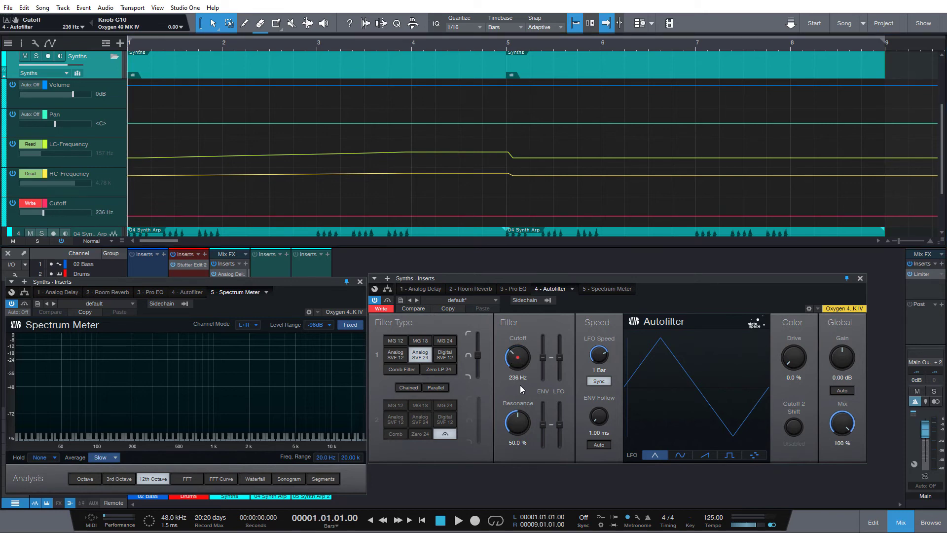
pyautogui.click(458, 520)
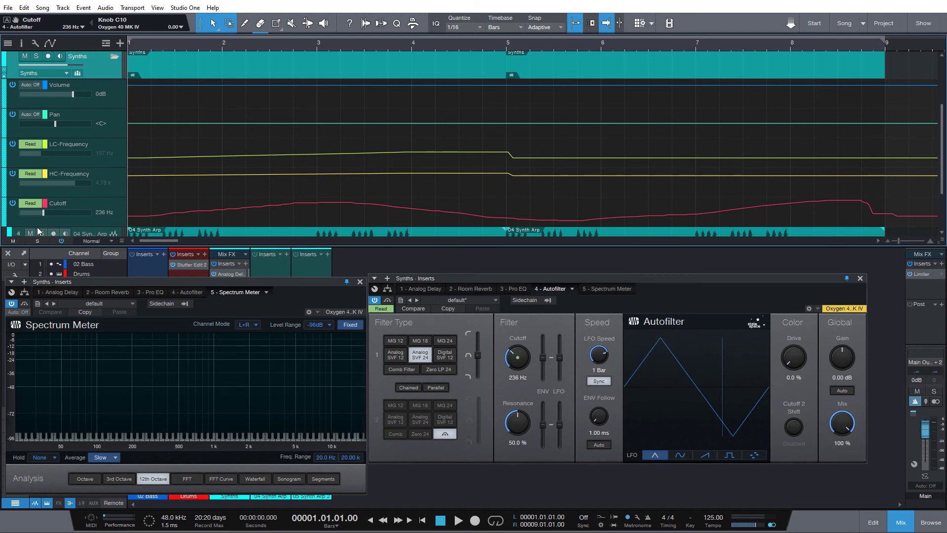
pyautogui.click(458, 519)
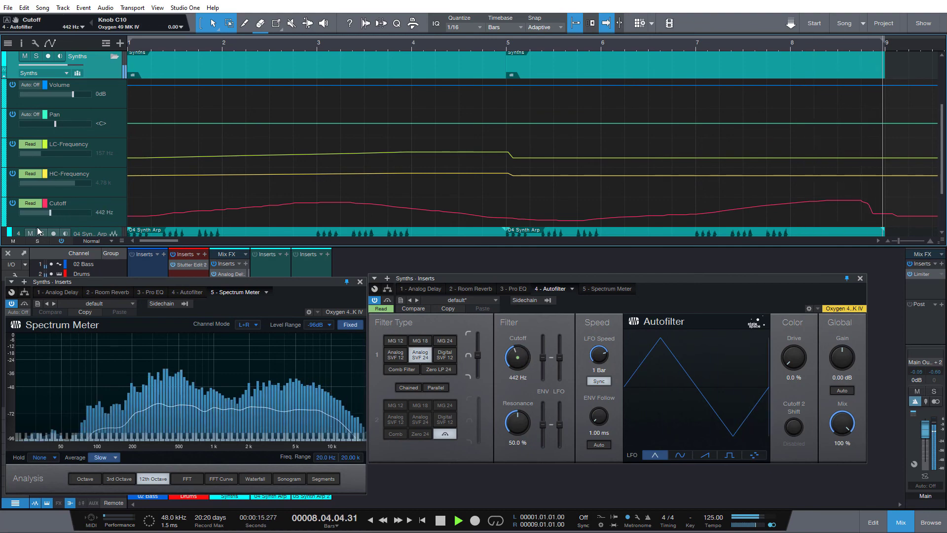
pyautogui.click(458, 519)
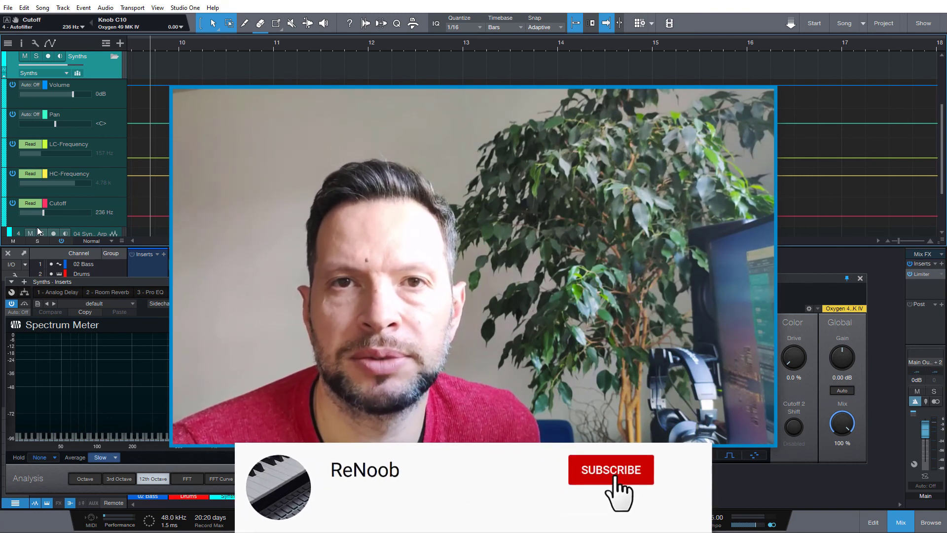
pyautogui.click(611, 469)
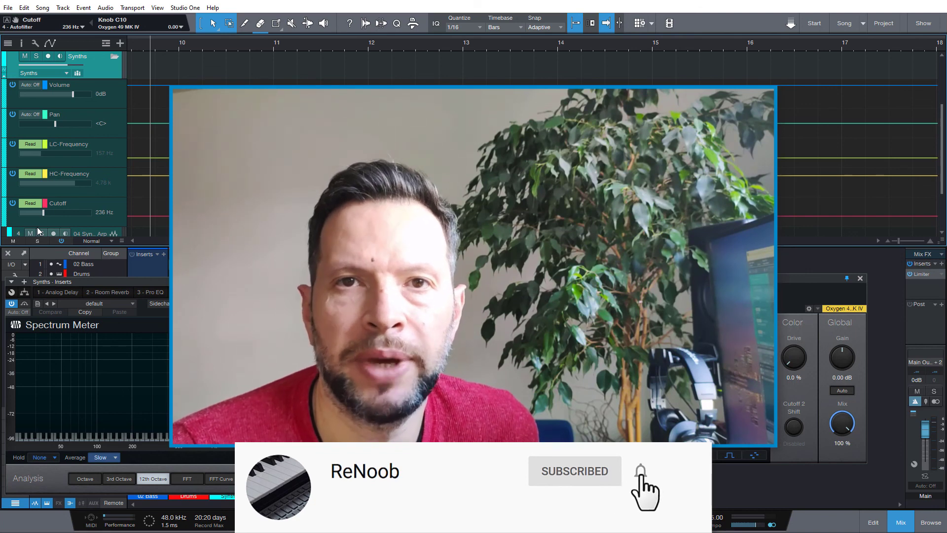
pyautogui.click(640, 471)
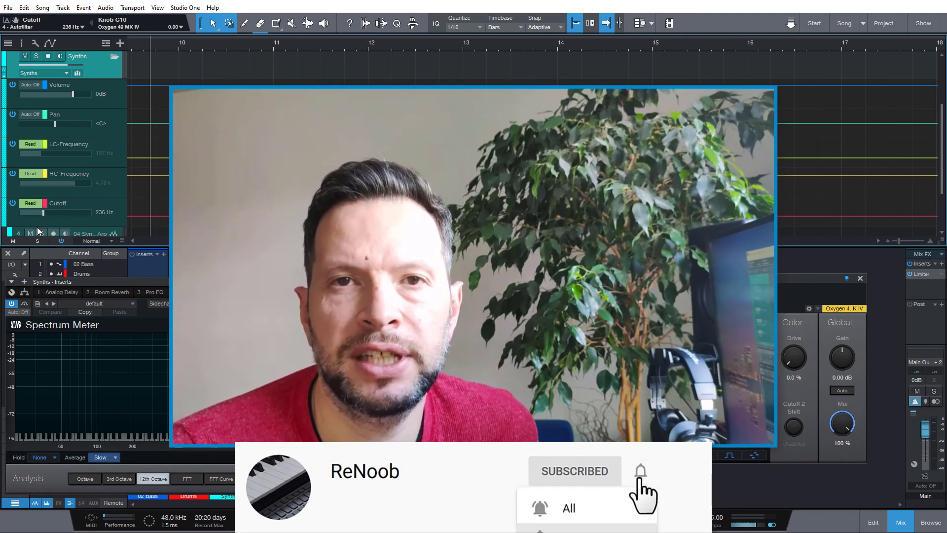